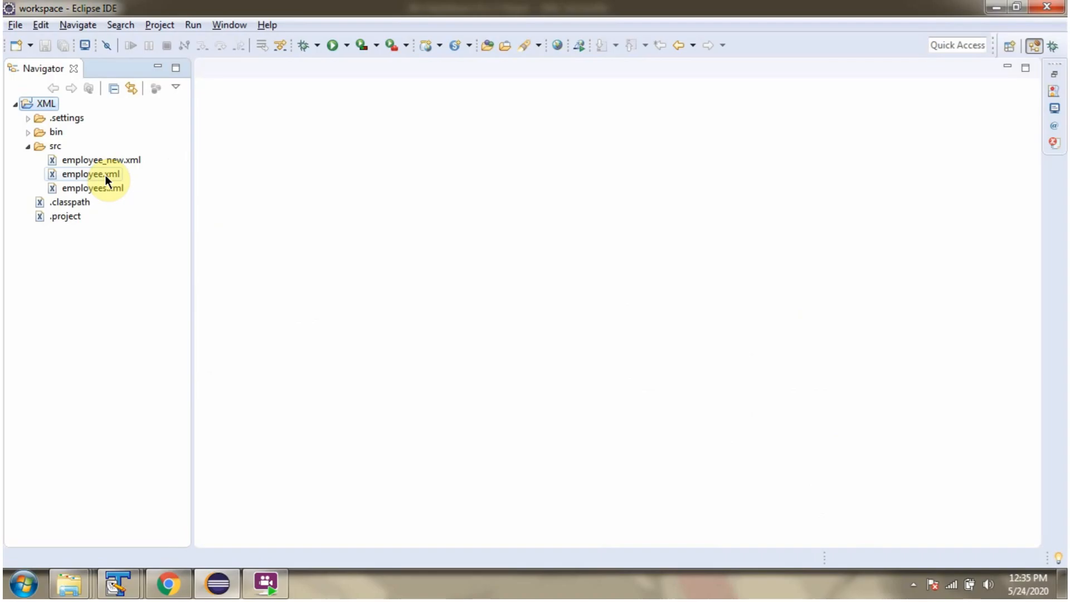
Step: Open employee.xml to show Peter's permanent Employee record (Id 3674, Age 34), then select employees.xml
double_click(89, 174)
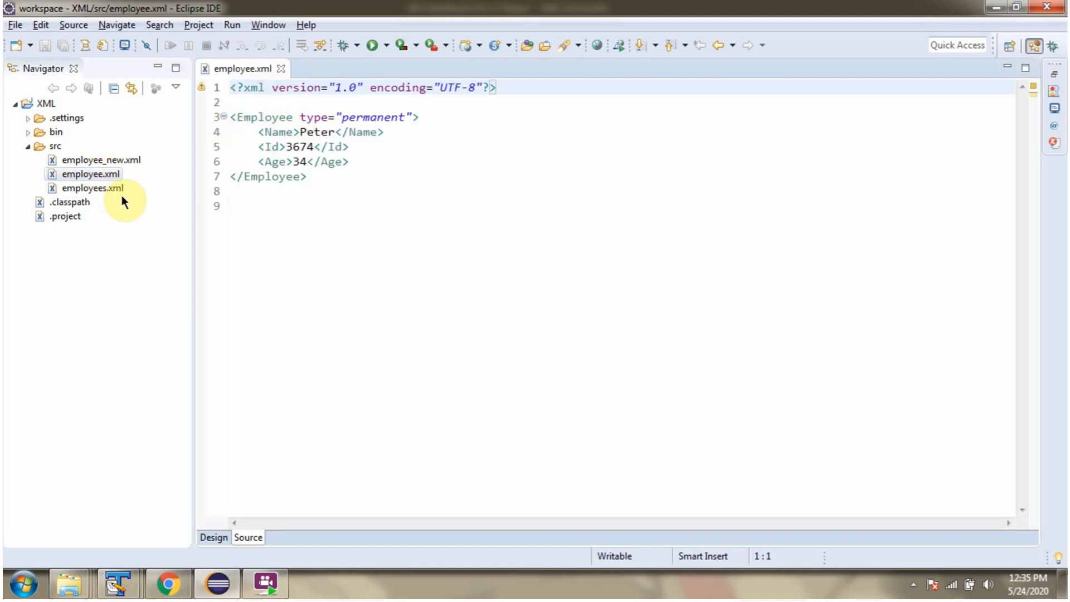
click(91, 188)
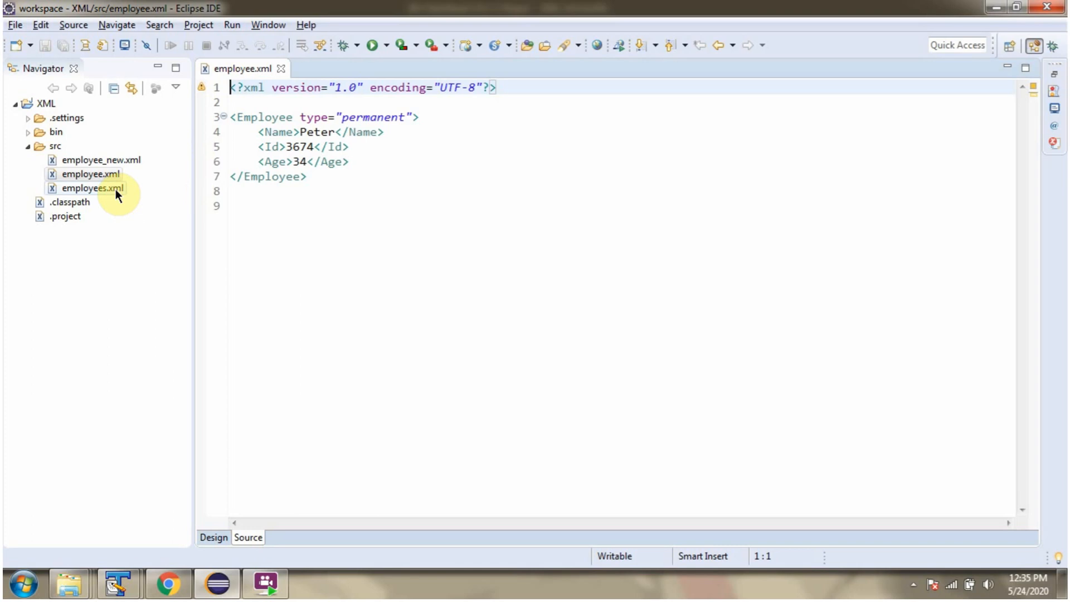
Step: Open employees.xml, fold the other Employee entries and expand Peter's entry
double_click(90, 187)
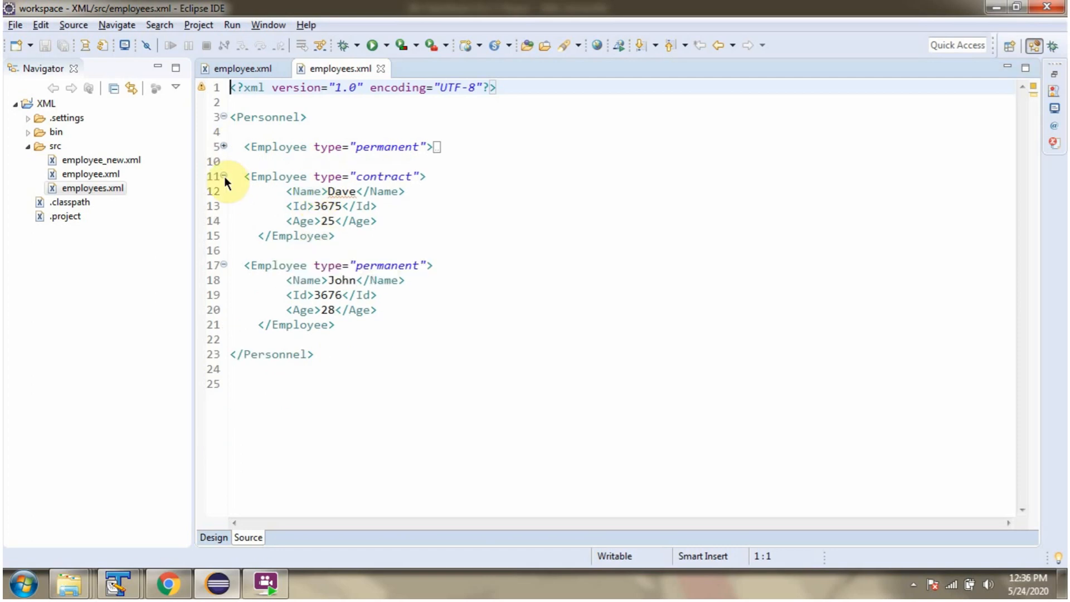
click(223, 176)
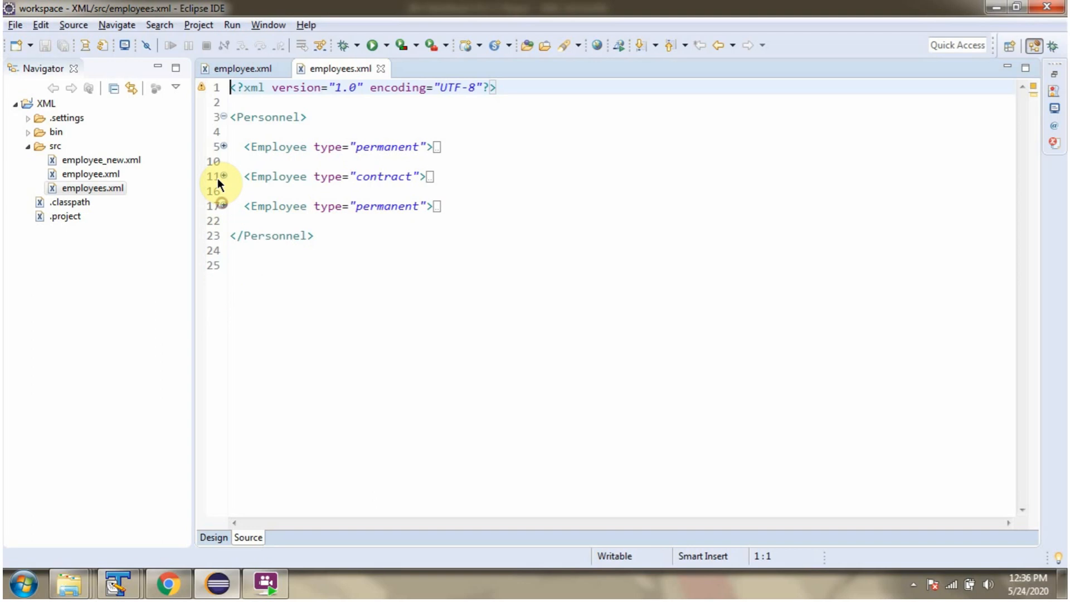
click(221, 146)
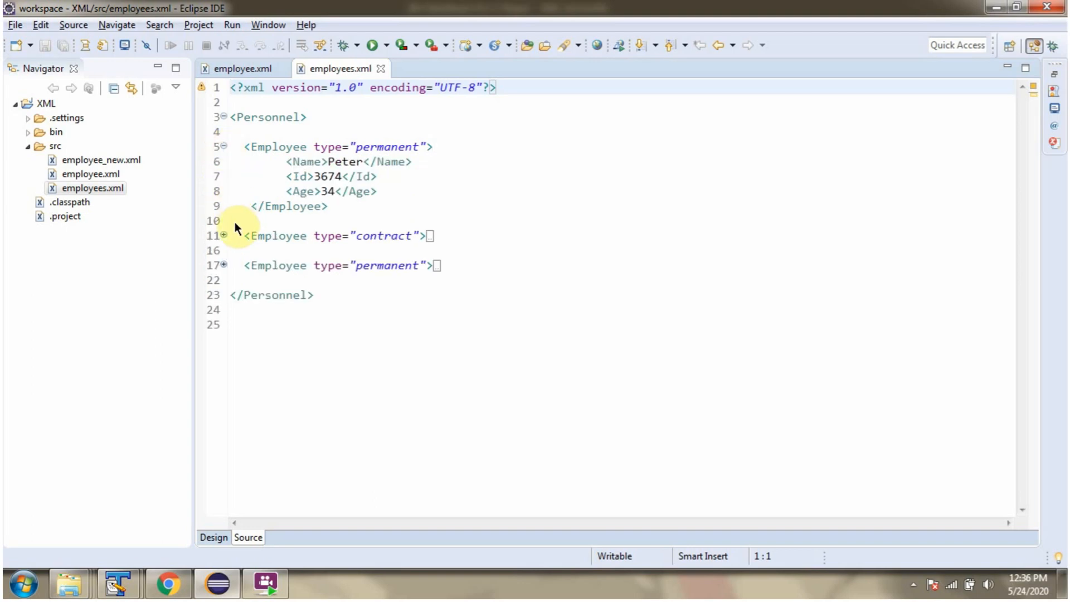
click(225, 235)
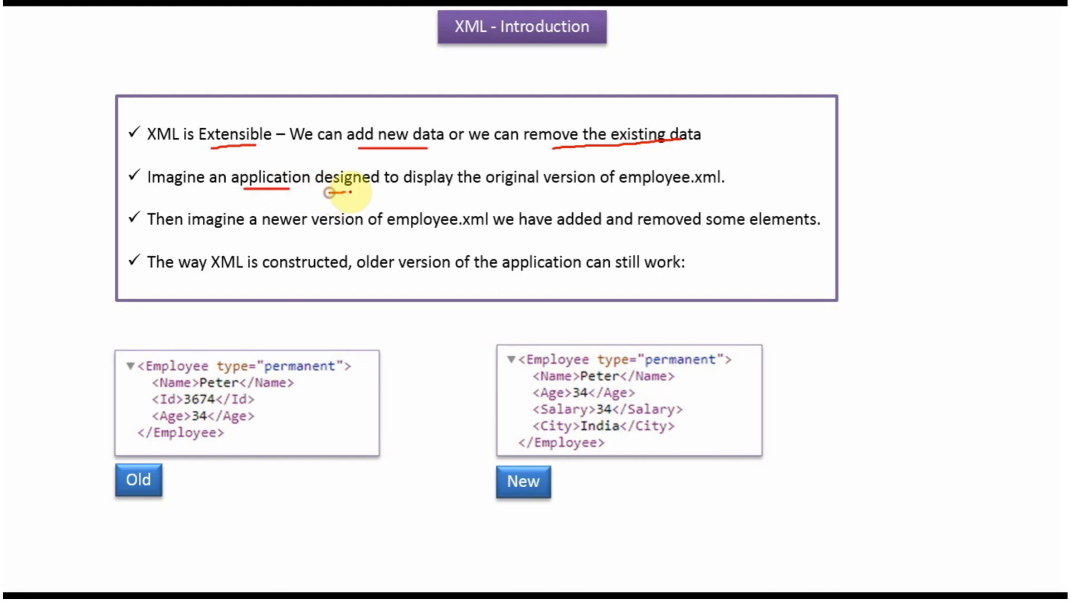
mouse_move(589, 194)
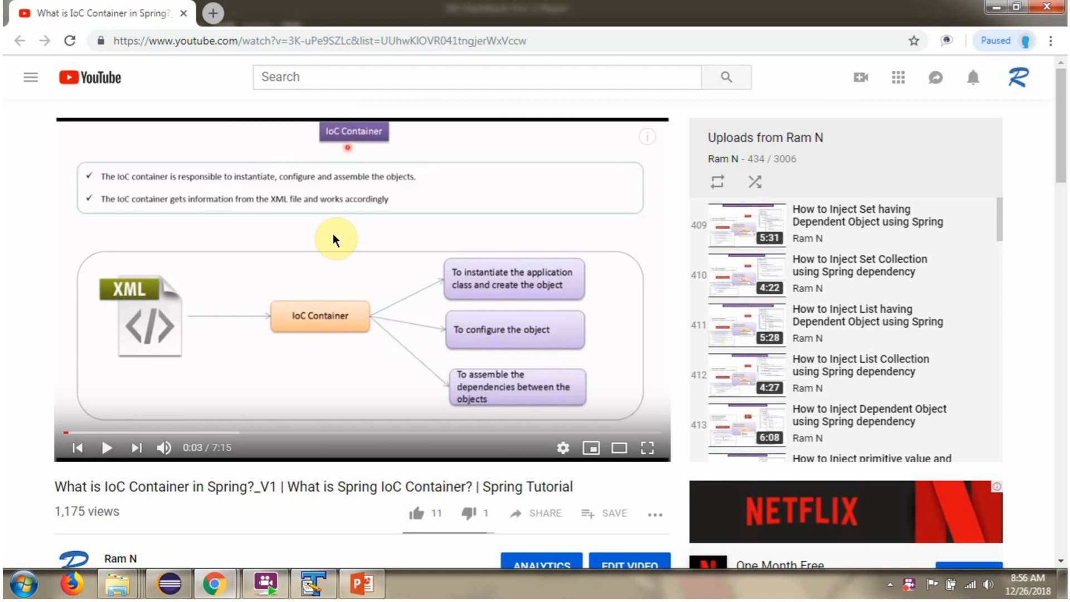
Step: Show more of the IoC Container video description and scroll to the GitHub and Bitbucket links
scroll(down, 3)
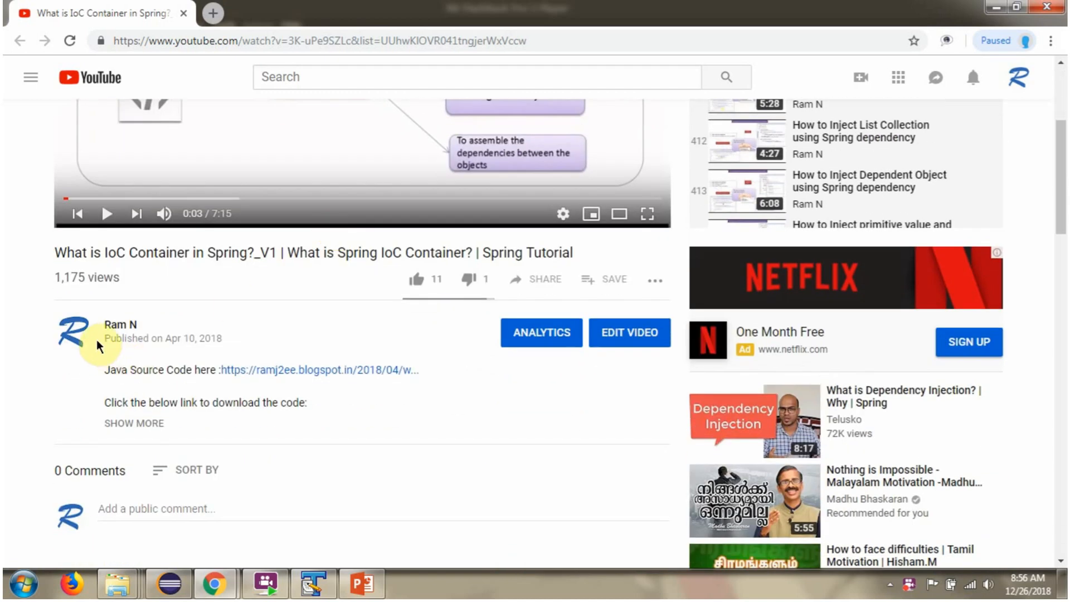
mouse_move(209, 440)
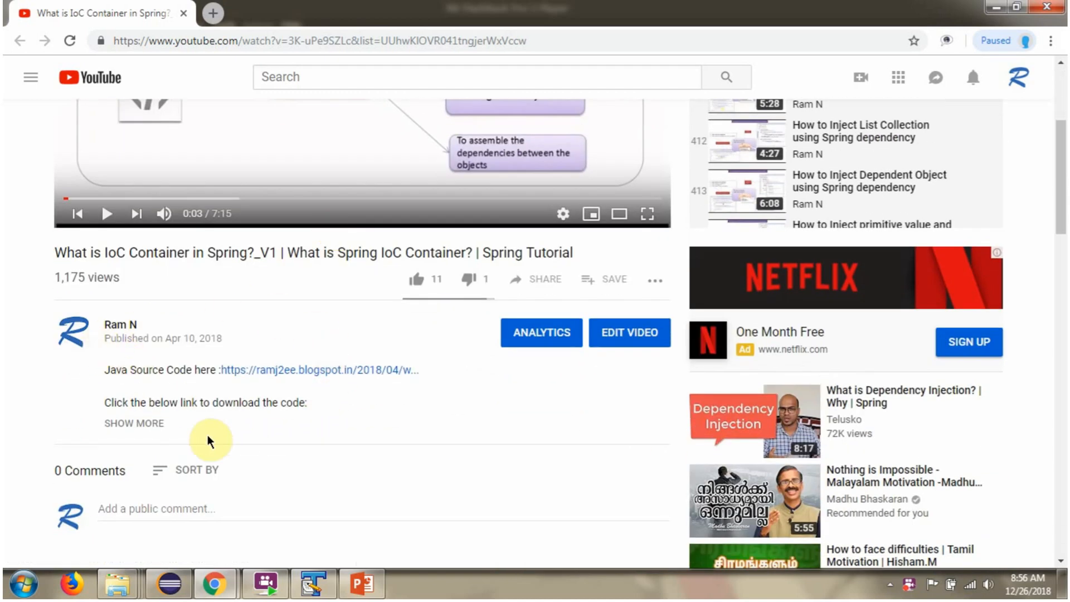
click(134, 423)
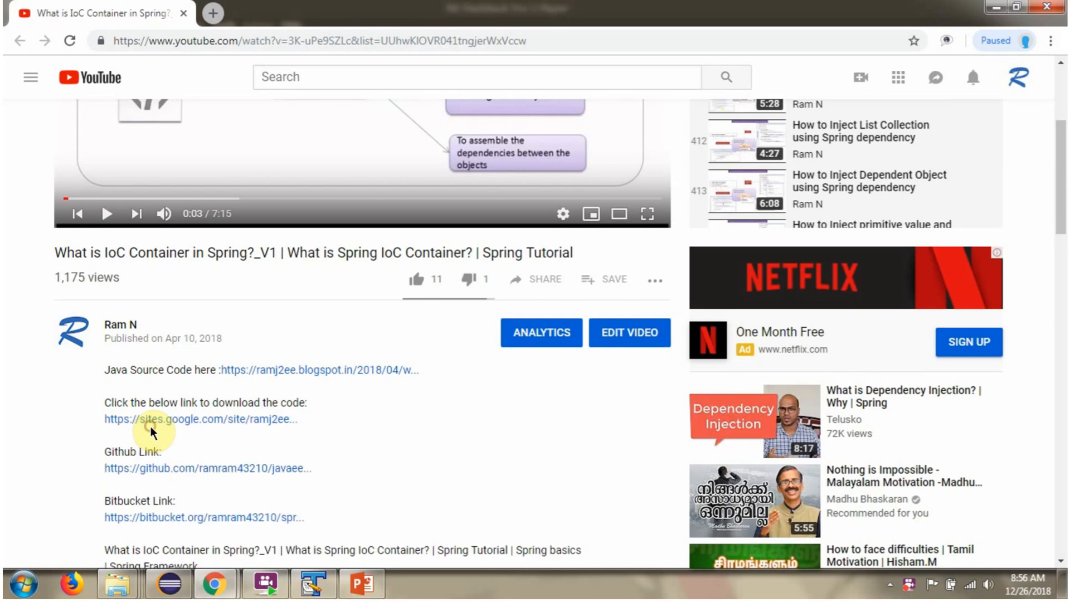
scroll(down, 3)
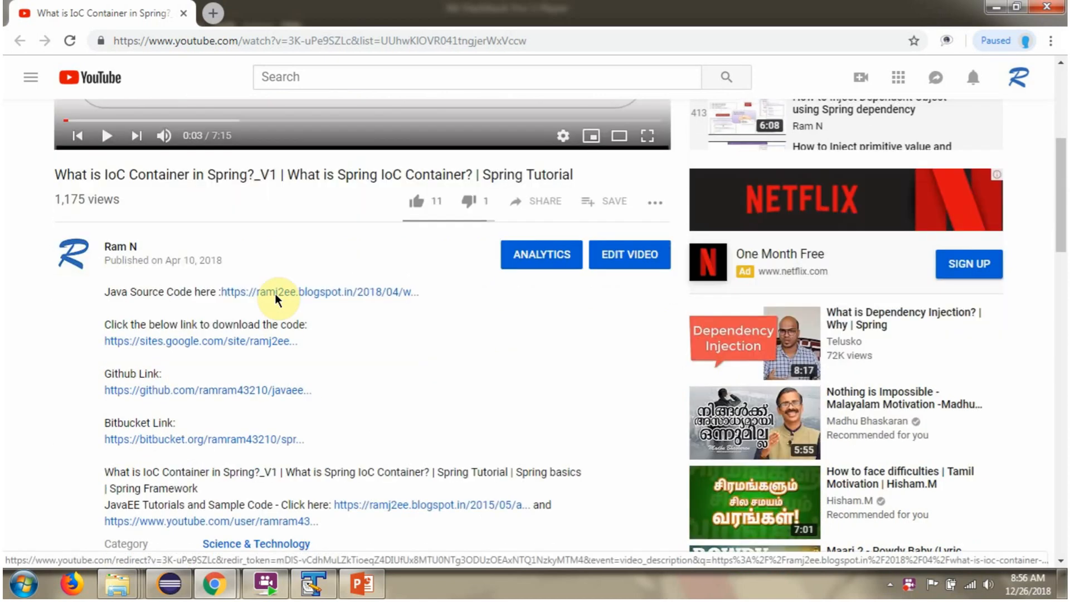
mouse_move(287, 438)
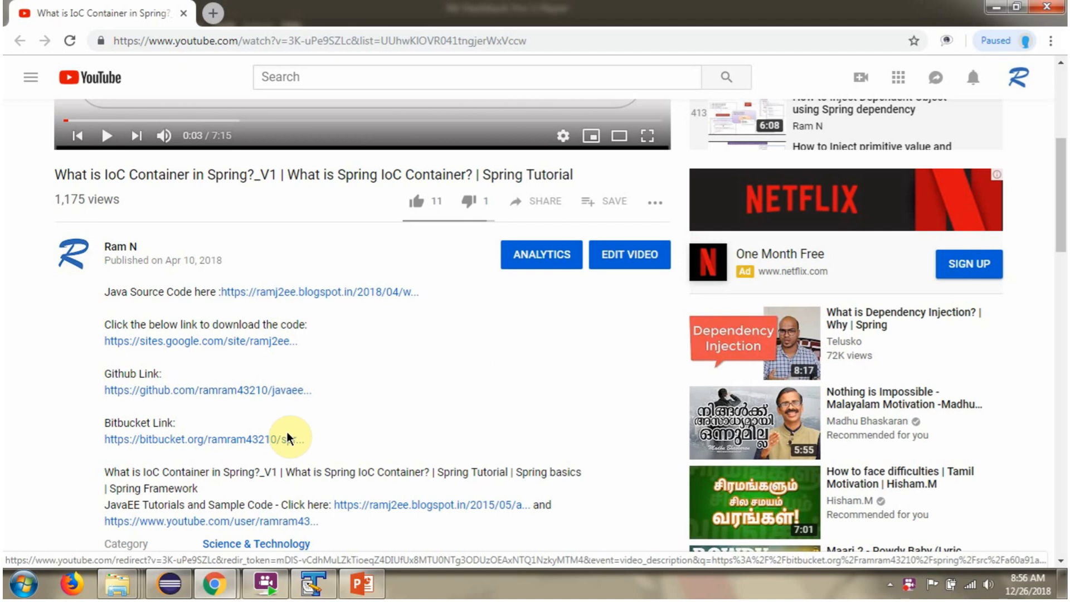